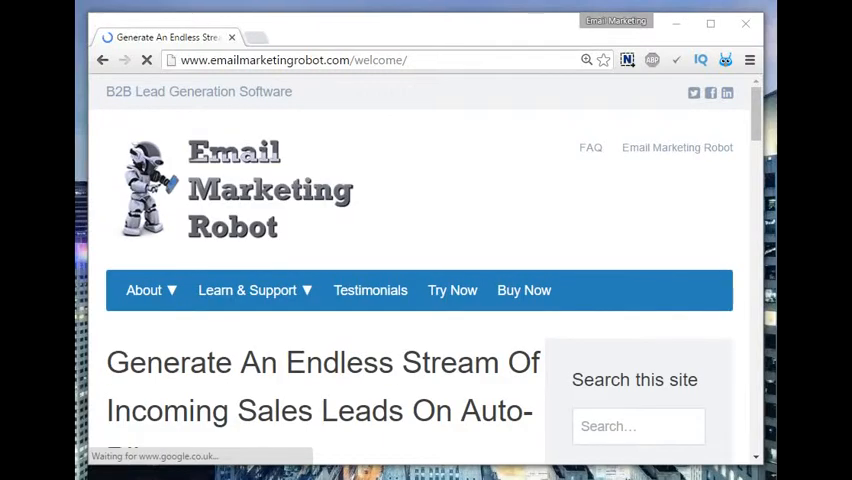
{"action": "mouse_move", "coordinate": [524, 290]}
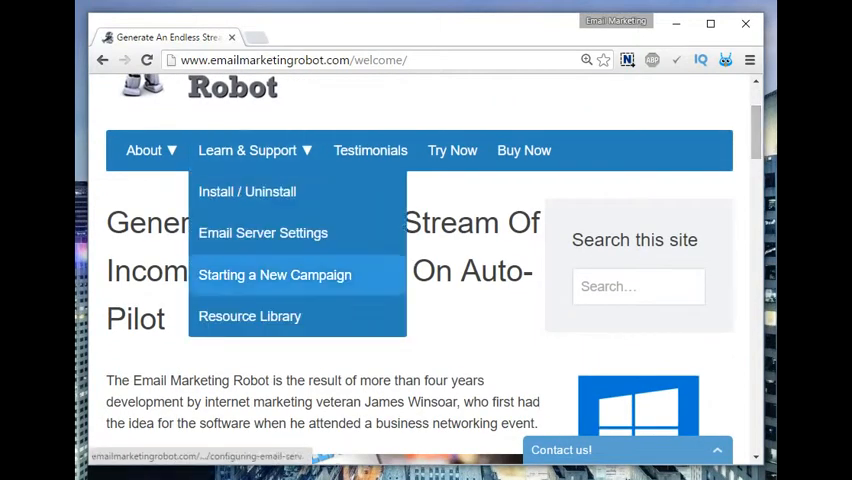
Go to the website's Resource Library, then bring up the New Campaign window listing personal trainer, gym and supplement store.
{"action": "left_click", "coordinate": [248, 316]}
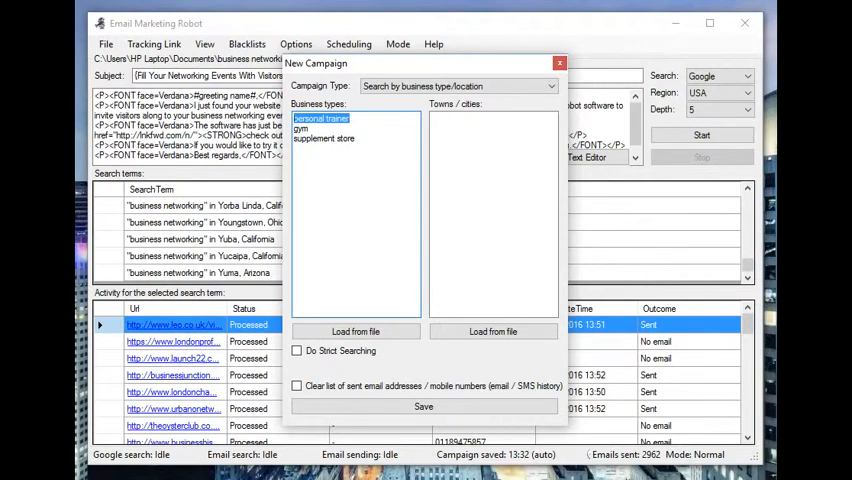
Bring Chrome back to the front showing the Resource Library page.
{"action": "left_click", "coordinate": [322, 118]}
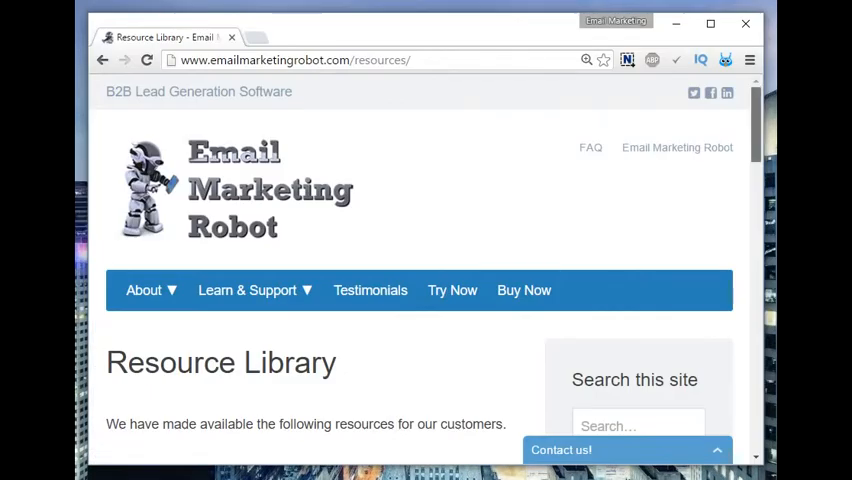
{"action": "scroll", "scroll_direction": "down", "scroll_amount": 3}
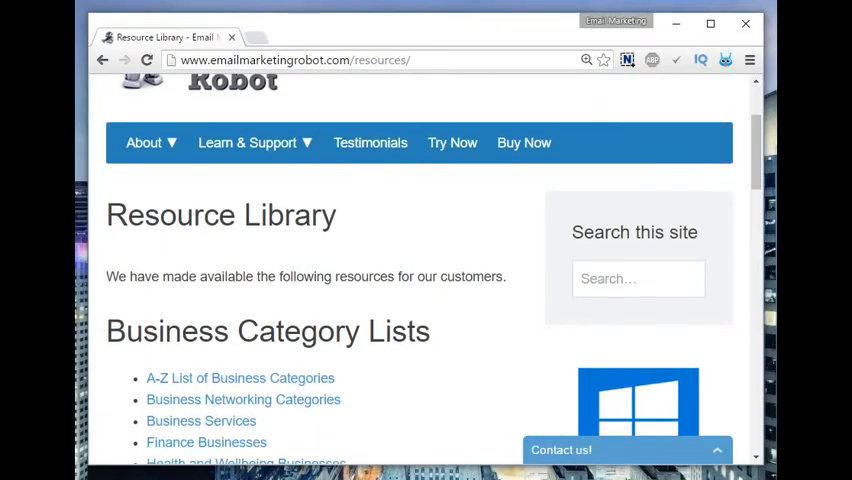
{"action": "left_click", "coordinate": [248, 142]}
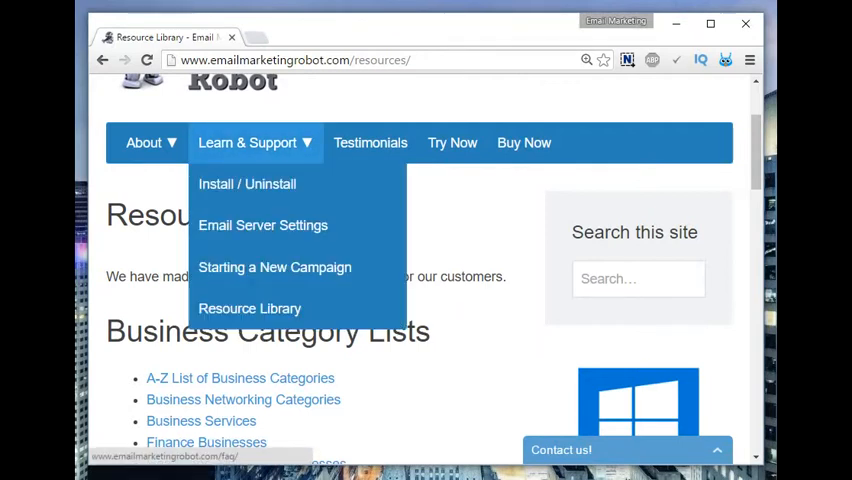
{"action": "scroll", "scroll_direction": "down", "scroll_amount": 3}
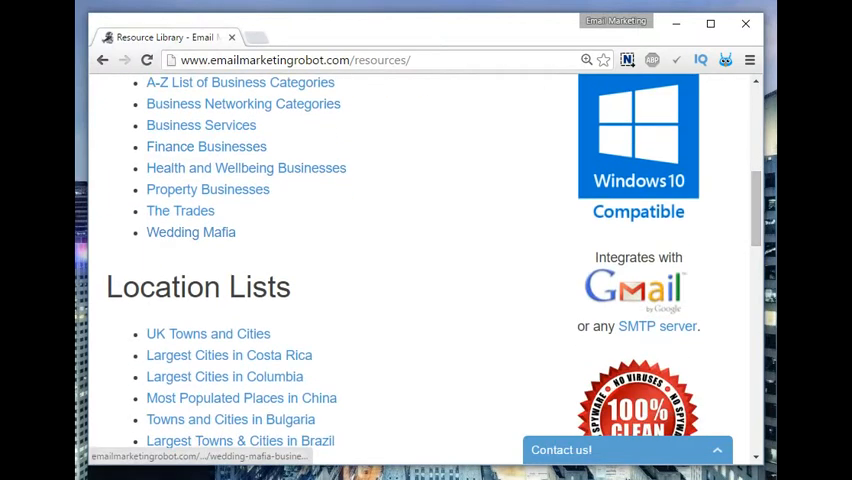
{"action": "mouse_move", "coordinate": [246, 168]}
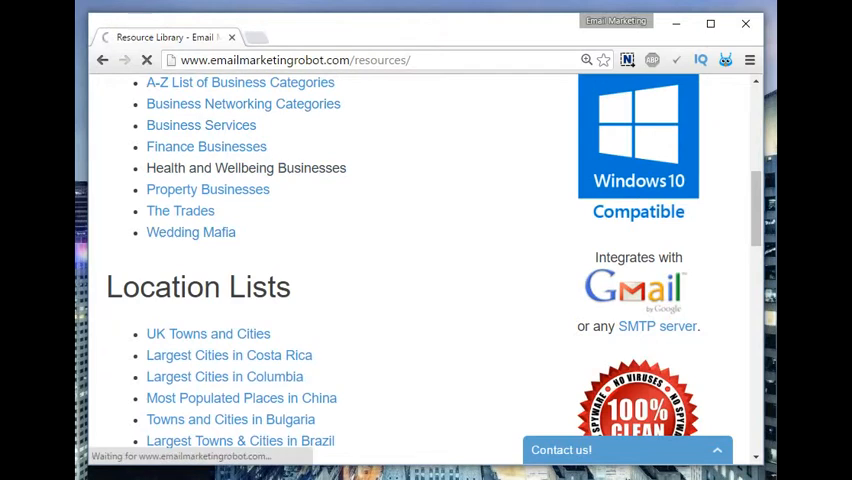
{"action": "mouse_move", "coordinate": [246, 168]}
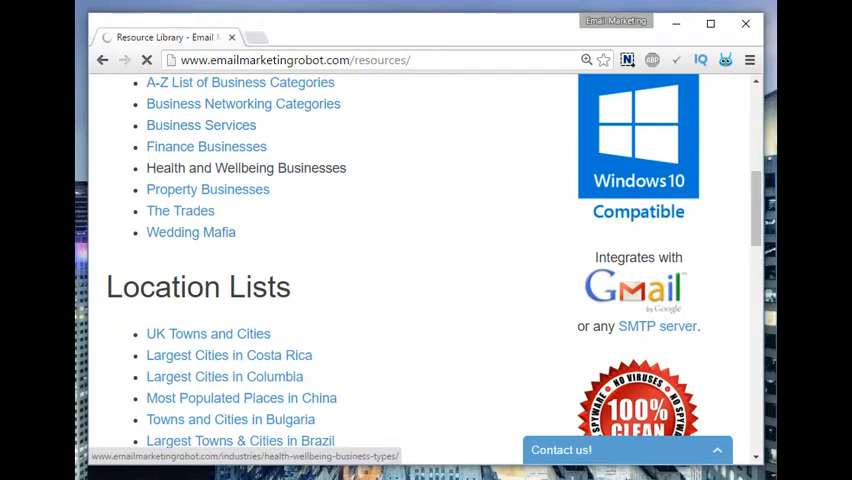
{"action": "left_click", "coordinate": [246, 168]}
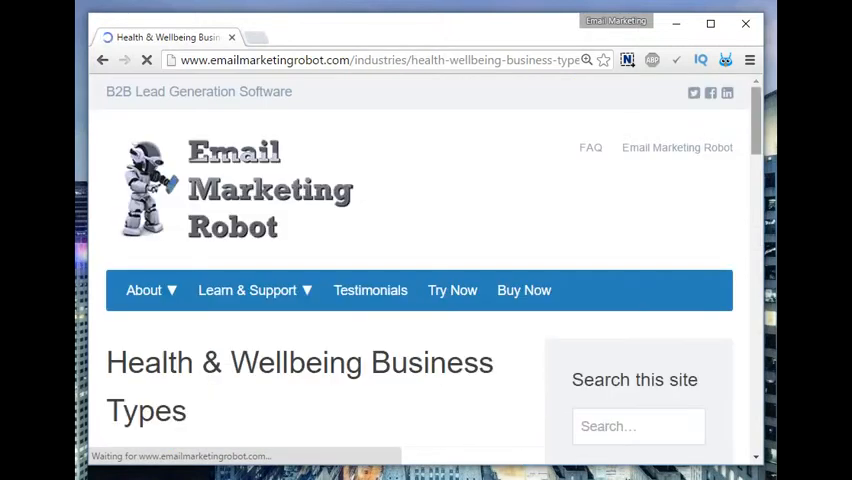
{"action": "scroll", "scroll_direction": "down", "scroll_amount": 3}
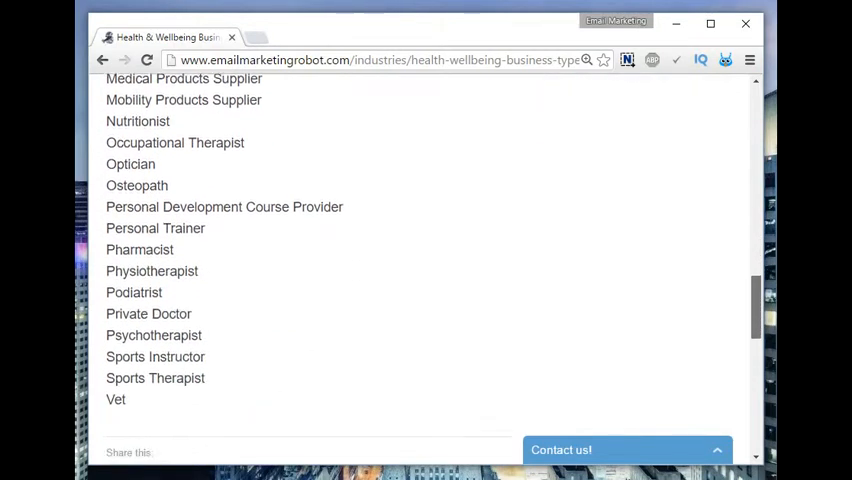
{"action": "scroll", "scroll_direction": "down", "scroll_amount": 3}
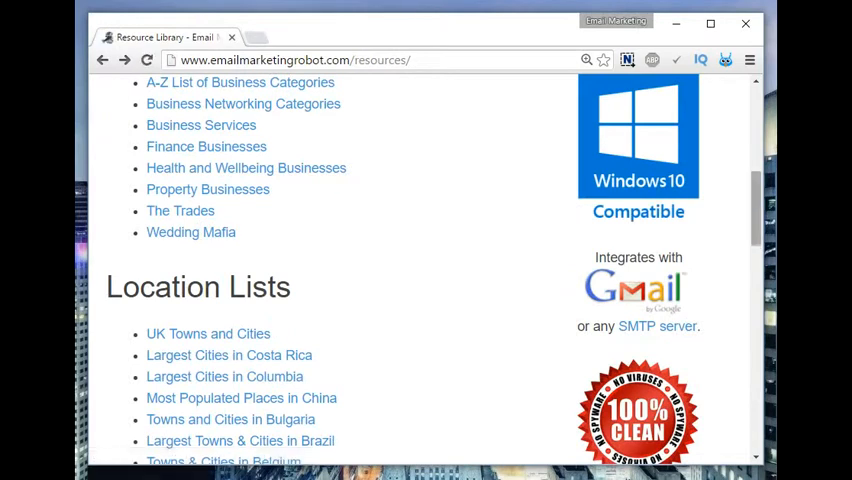
{"action": "scroll", "scroll_direction": "down", "scroll_amount": 3}
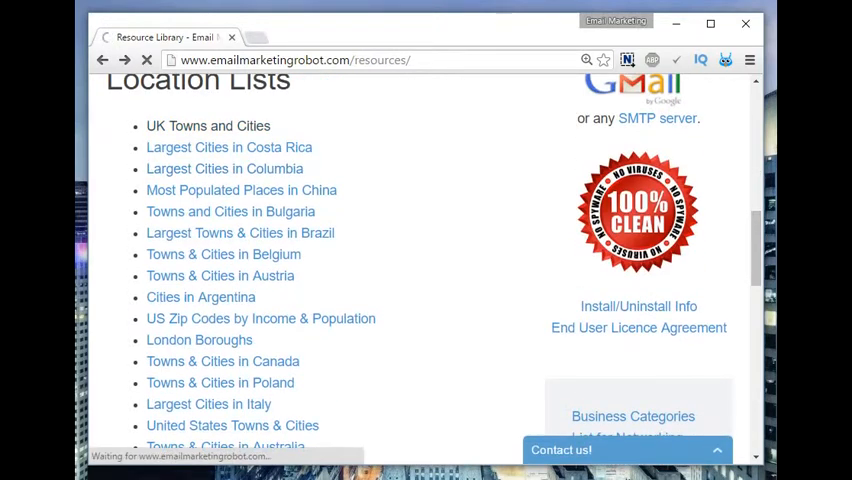
Select and copy the full list of largest UK towns and cities from the website for the campaign.
{"action": "left_click", "coordinate": [208, 126]}
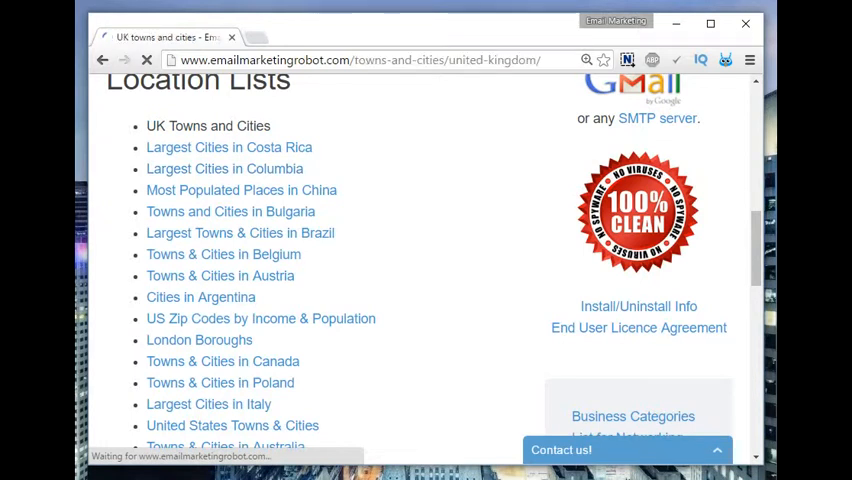
{"action": "scroll", "scroll_direction": "up", "scroll_amount": 3}
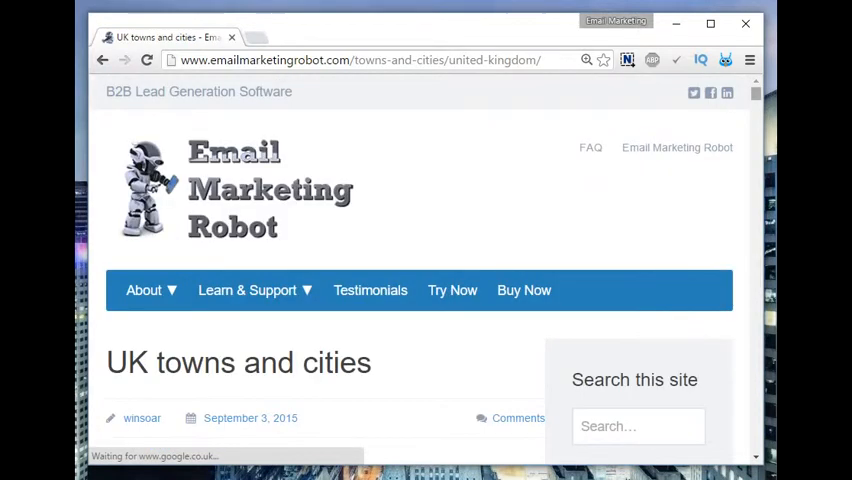
{"action": "scroll", "scroll_direction": "down", "scroll_amount": 3}
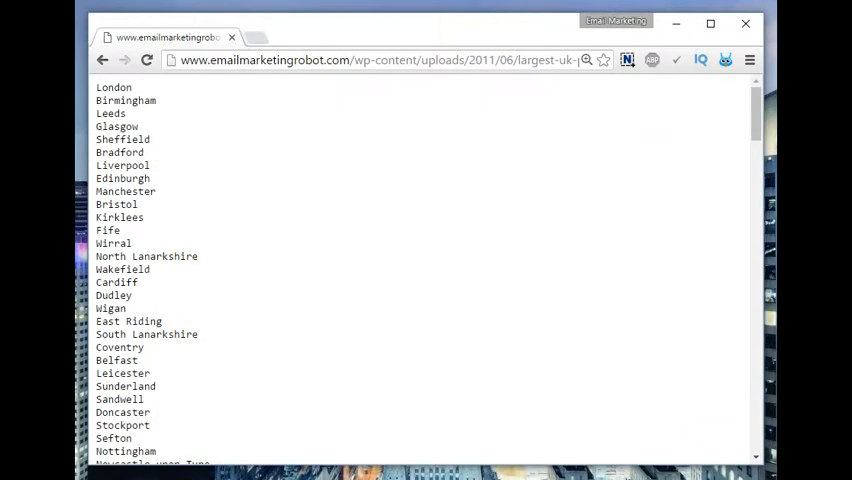
{"action": "left_click_drag", "start_coordinate": [96, 88], "coordinate": [142, 348]}
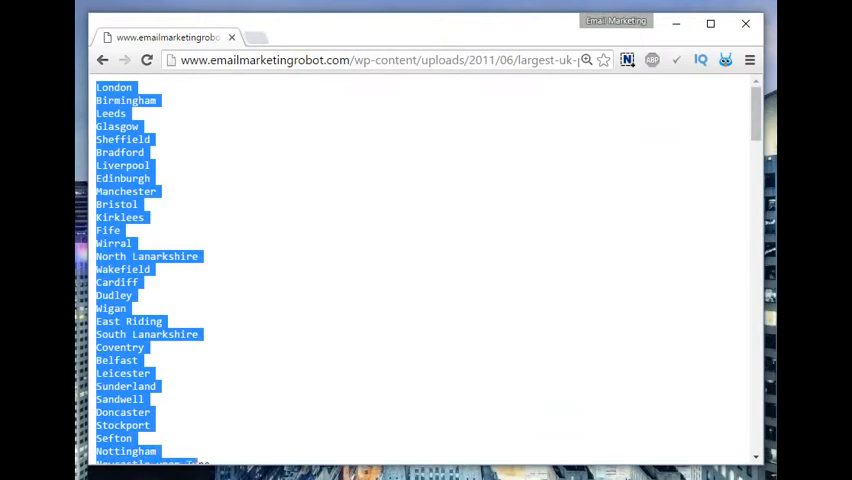
{"action": "scroll", "scroll_direction": "down", "scroll_amount": 3}
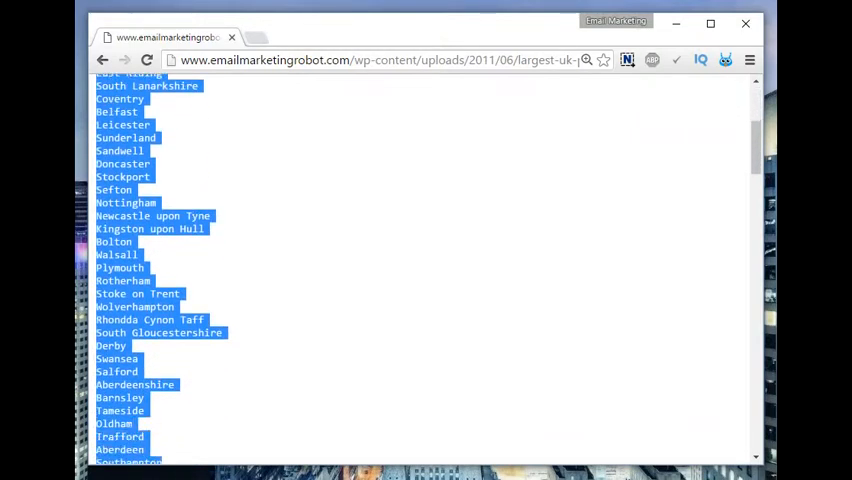
{"action": "scroll", "scroll_direction": "down", "scroll_amount": 3}
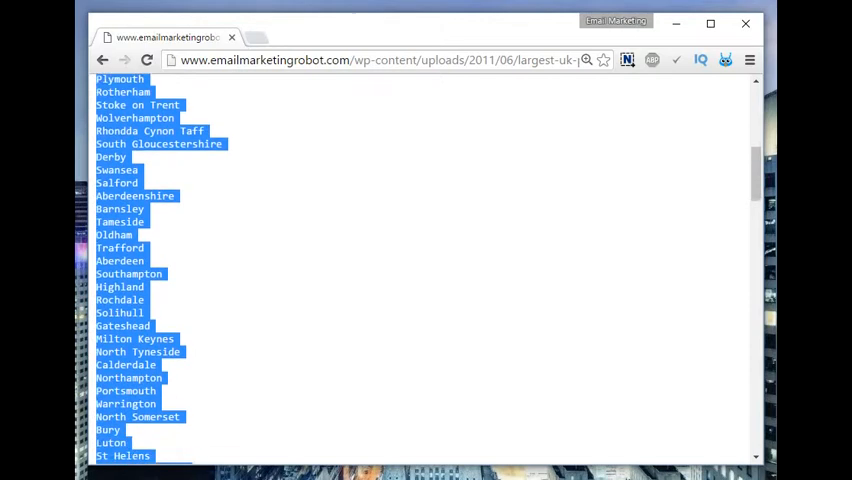
{"action": "scroll", "scroll_direction": "down", "scroll_amount": 3}
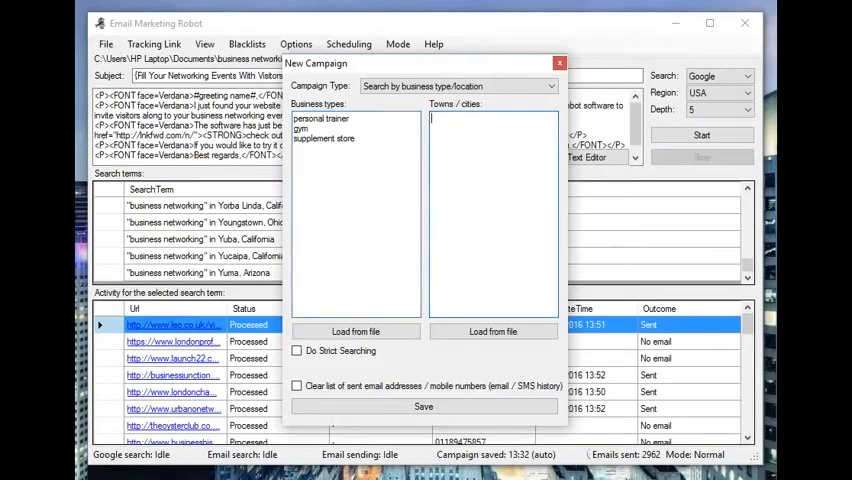
Save the campaign as 'lead gen demo', generating terms like 'personal trainer in London' and 'personal trainer in Birmingham'.
{"action": "left_click", "coordinate": [492, 332]}
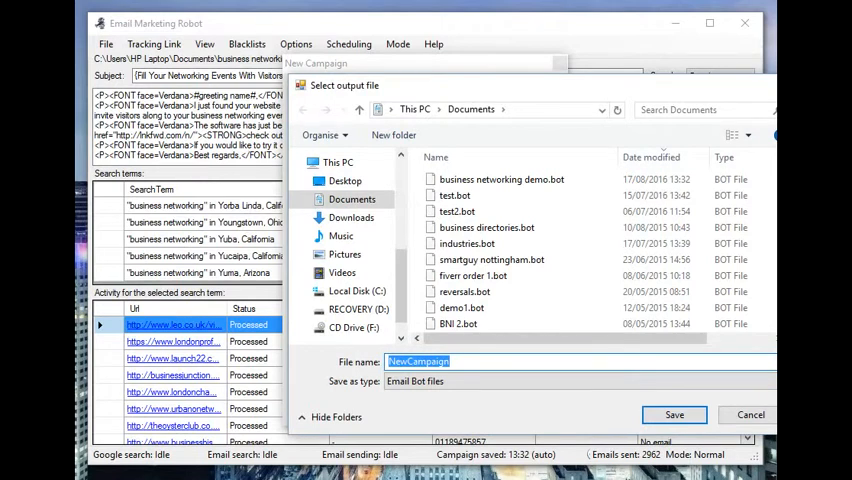
{"action": "type", "text": "lead gen demo"}
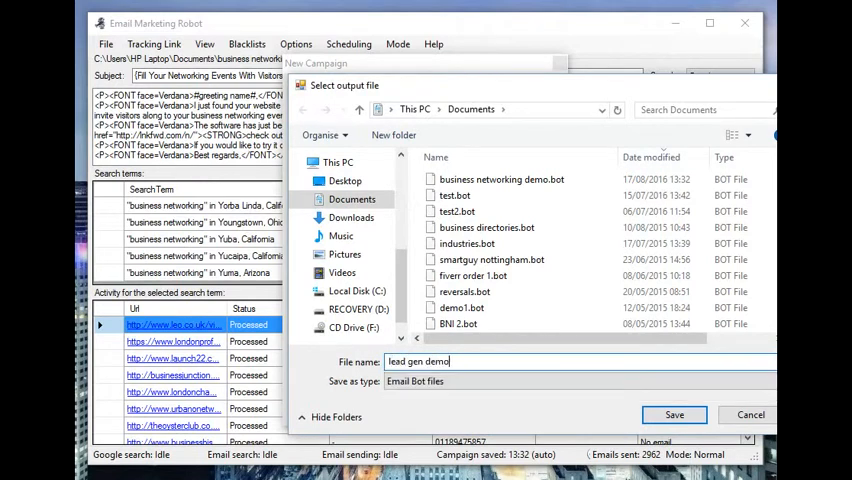
{"action": "left_click", "coordinate": [674, 414]}
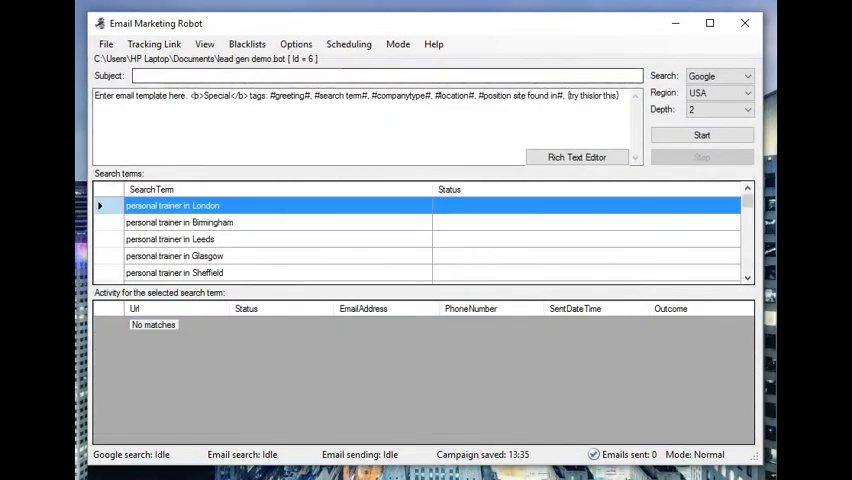
{"action": "left_click", "coordinate": [380, 76]}
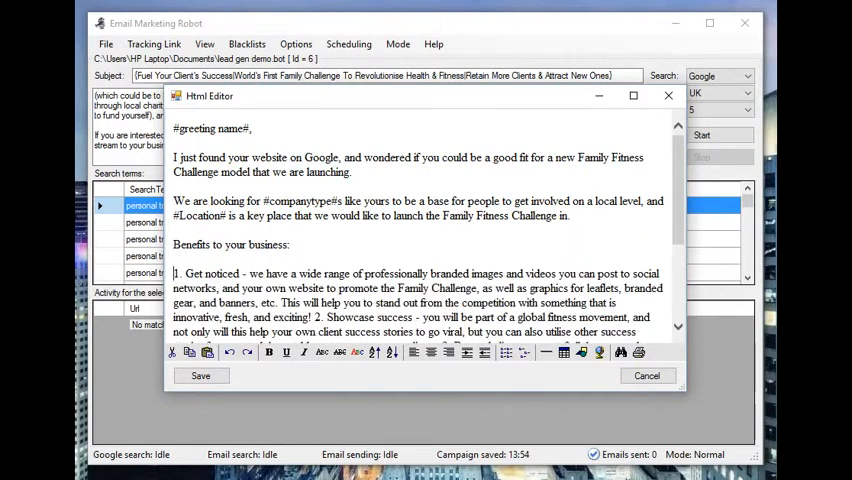
Review the email body in the Html Editor and select all of its text.
{"action": "scroll", "scroll_direction": "down", "scroll_amount": 3}
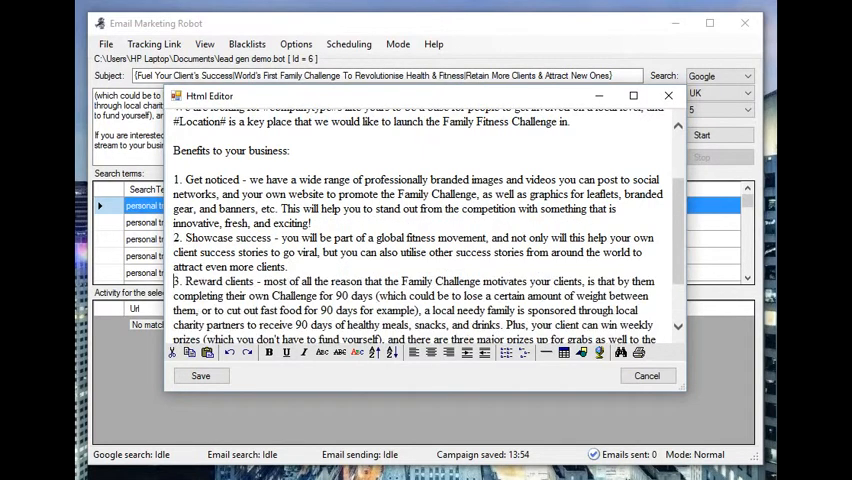
{"action": "scroll", "scroll_direction": "down", "scroll_amount": 3}
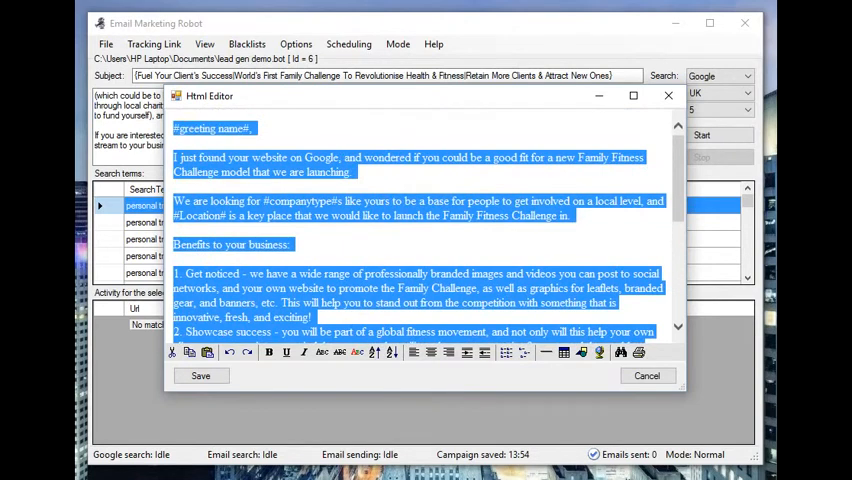
Change the whole email body's font from Times New Roman to Calibri.
{"action": "right_click", "coordinate": [210, 164]}
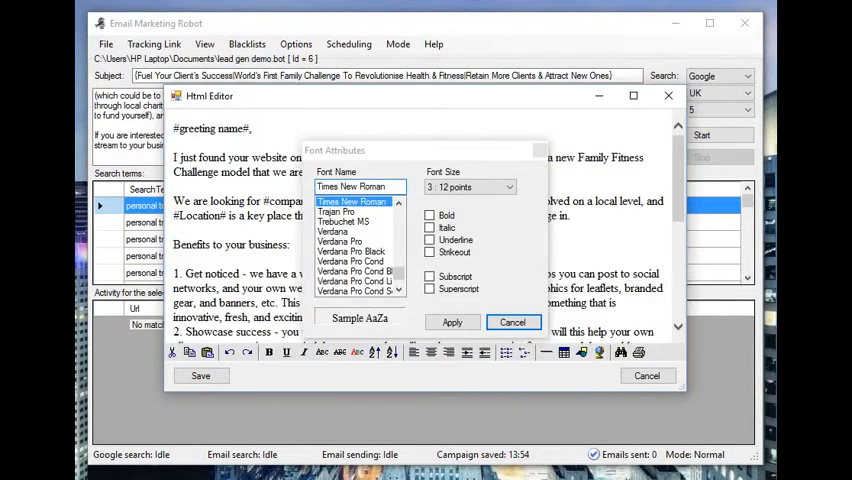
{"action": "scroll", "scroll_direction": "down", "scroll_amount": 3}
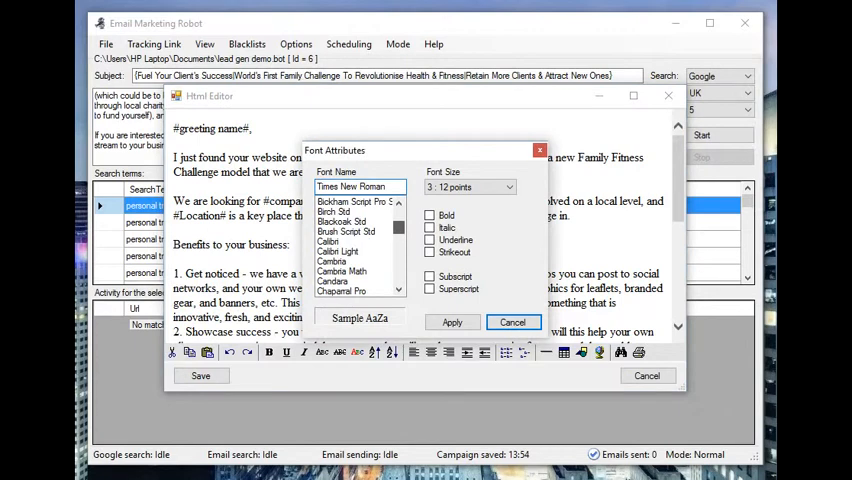
{"action": "left_click", "coordinate": [328, 242]}
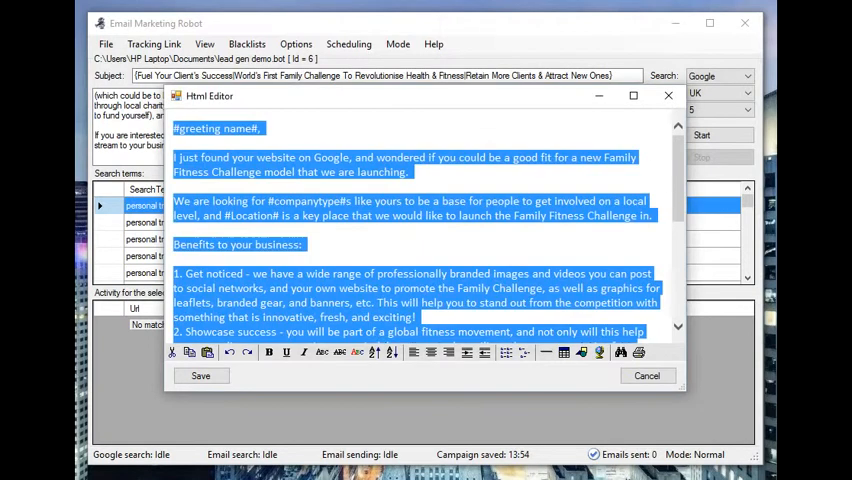
{"action": "left_click", "coordinate": [304, 244]}
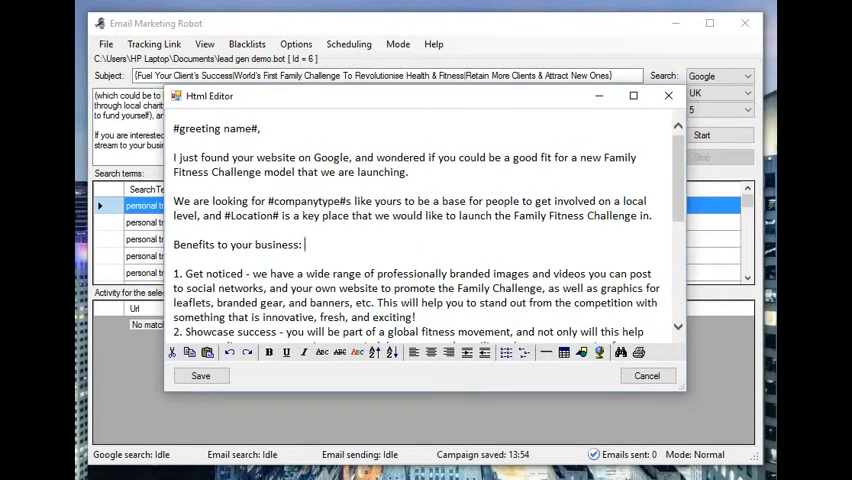
Make the benefit headings Get noticed, Showcase success and Reward clients bold.
{"action": "scroll", "scroll_direction": "down", "scroll_amount": 3}
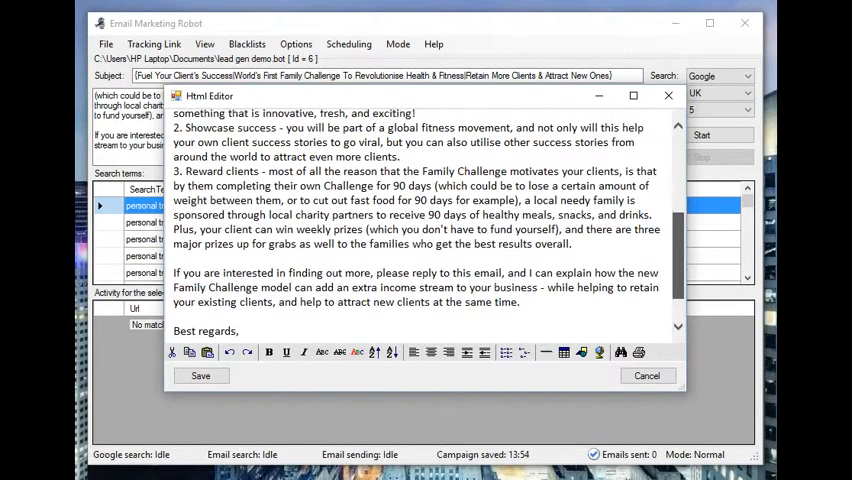
{"action": "scroll", "scroll_direction": "up", "scroll_amount": 3}
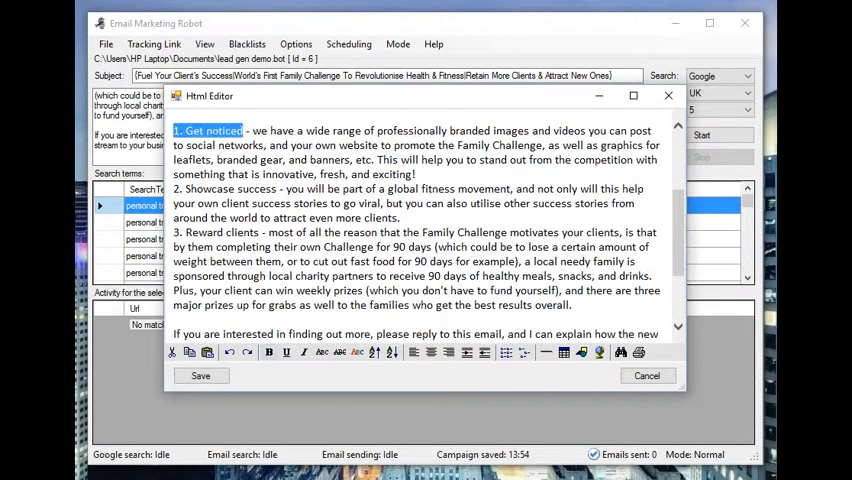
{"action": "double_click", "coordinate": [228, 188]}
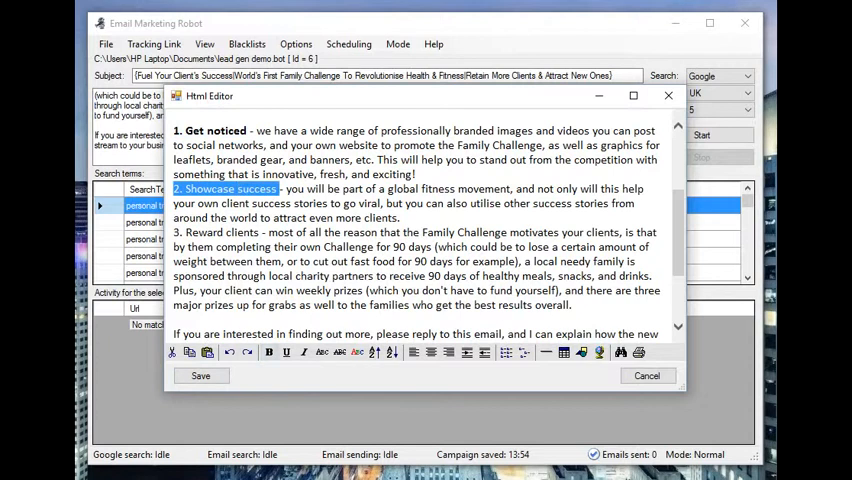
{"action": "double_click", "coordinate": [222, 232]}
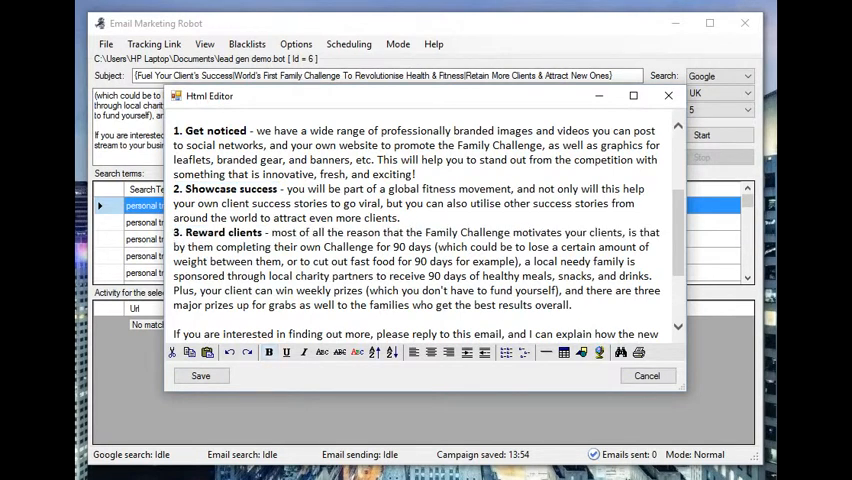
{"action": "scroll", "scroll_direction": "down", "scroll_amount": 3}
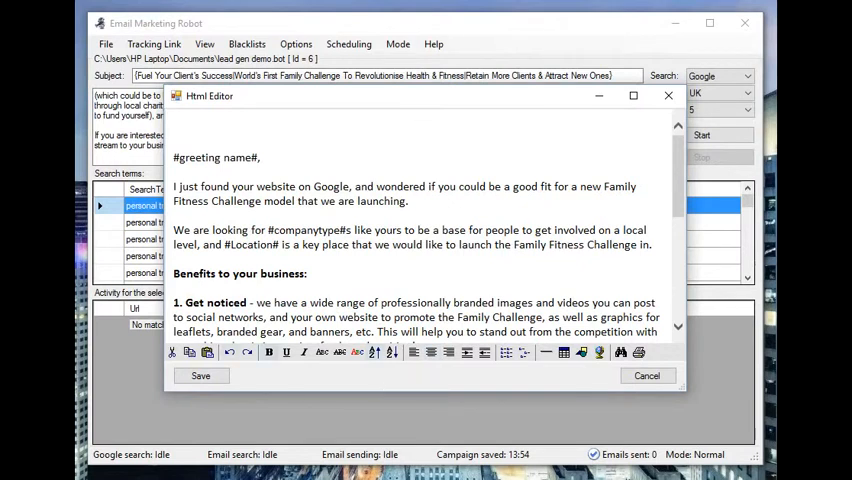
Add a centred, bold, enlarged title 'INTRODUCING THE NEW FAMILY FITNESS CHALLENGE' at the top and save the email.
{"action": "type", "text": "INTR"}
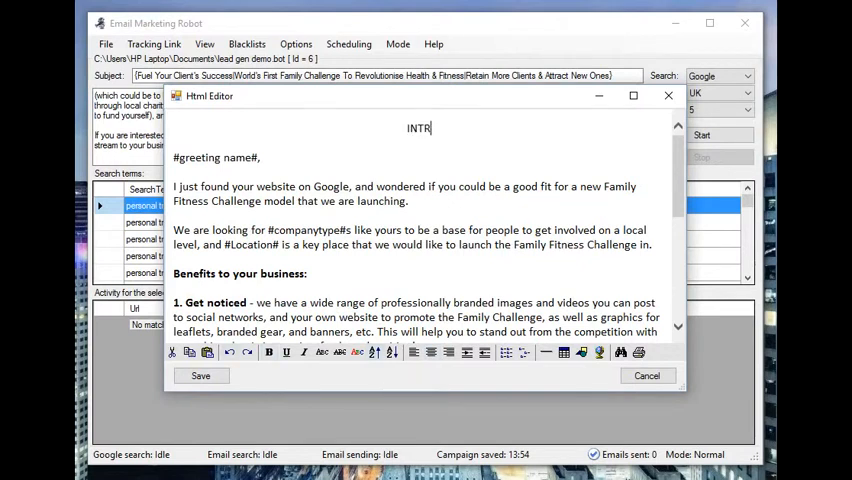
{"action": "type", "text": "RODUCING HE NEW FAMILY FITNESS CHALLENEG"}
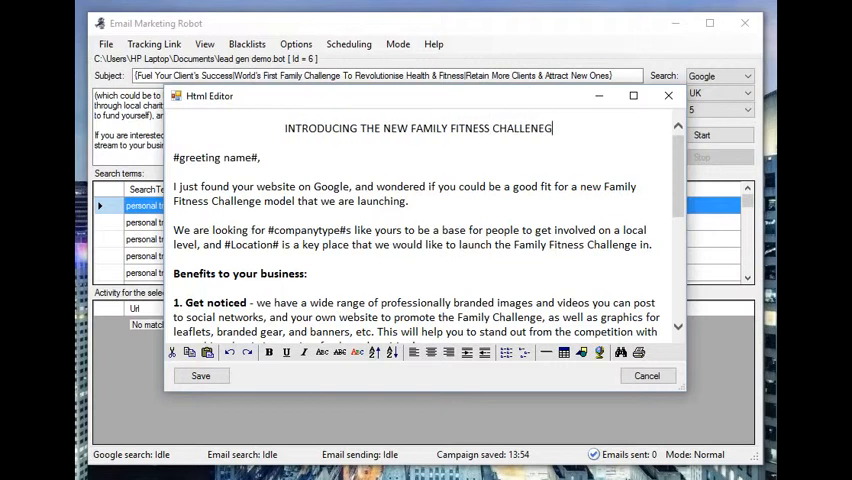
{"action": "key", "text": "Backspace"}
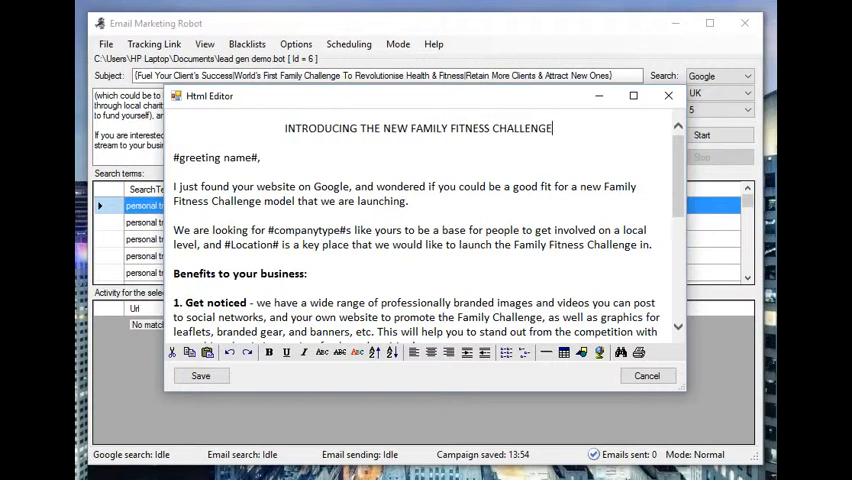
{"action": "left_click_drag", "start_coordinate": [284, 128], "coordinate": [264, 156]}
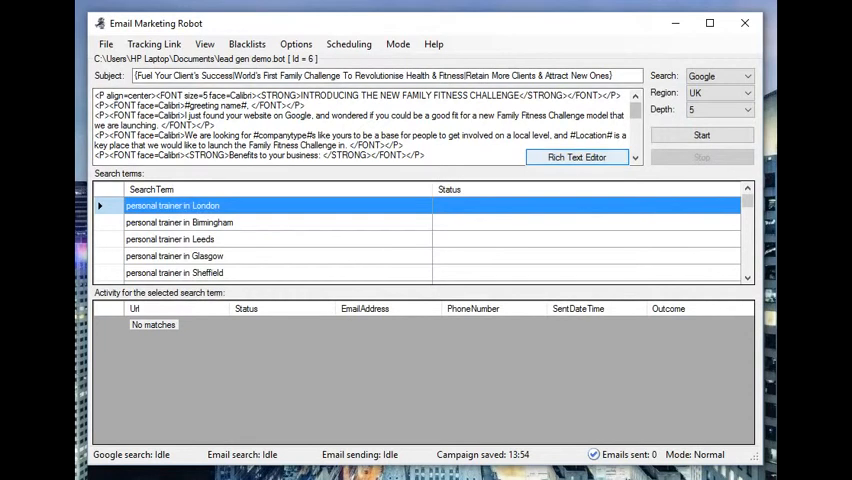
Save the campaign and switch it to Test mode.
{"action": "left_click", "coordinate": [576, 156]}
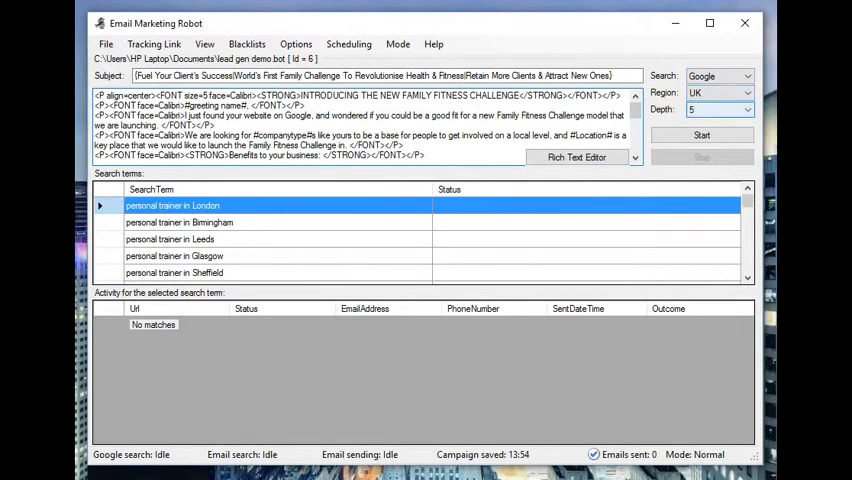
{"action": "left_click", "coordinate": [396, 44]}
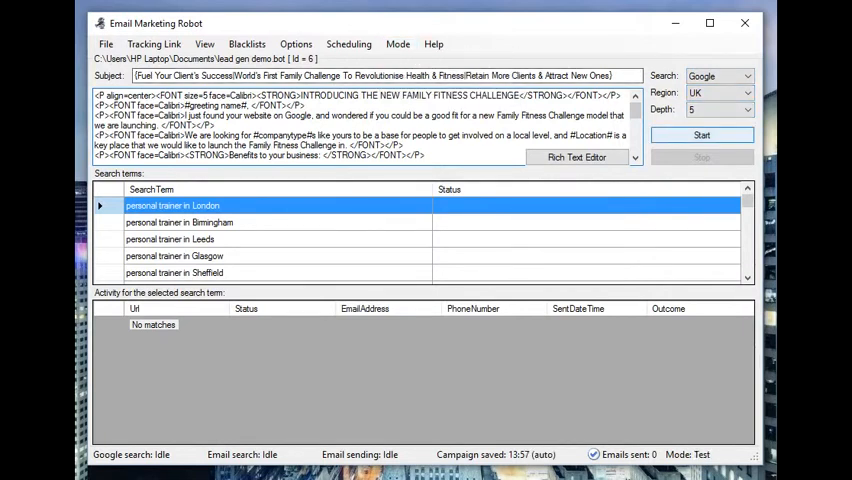
Run the test, processing personal trainer in London sites and sending the Family Fitness Challenge test email.
{"action": "left_click", "coordinate": [702, 136]}
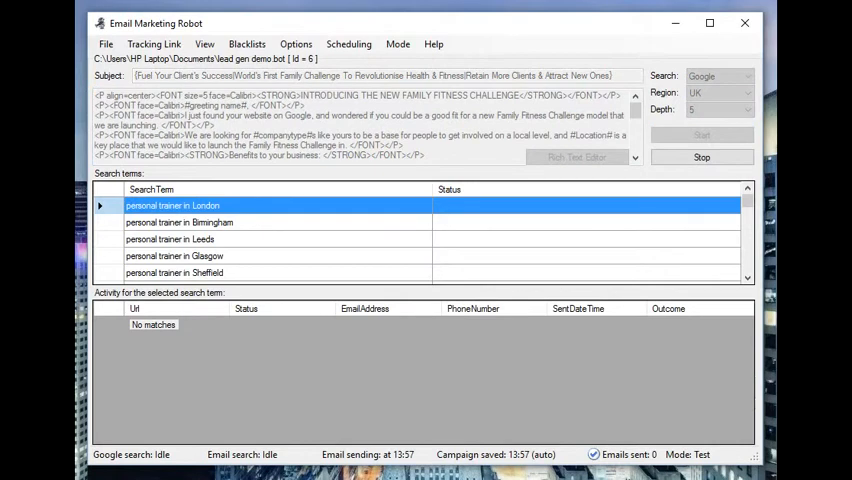
{"action": "left_click", "coordinate": [700, 136]}
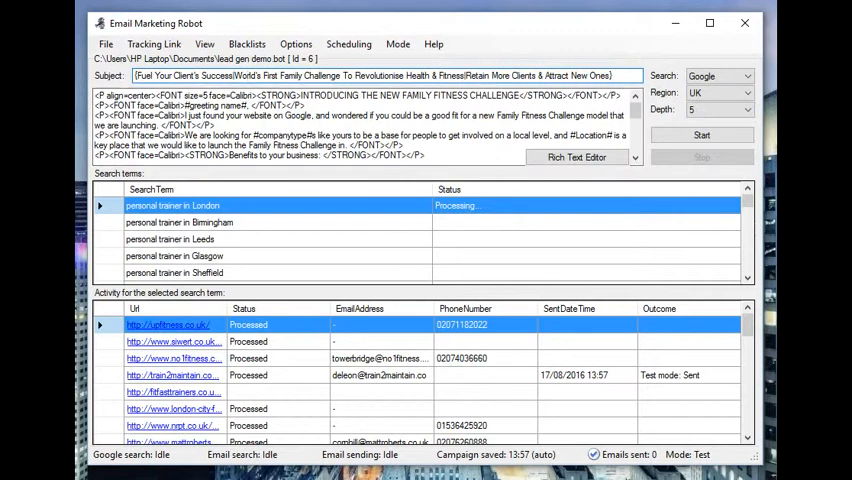
{"action": "left_click_drag", "start_coordinate": [230, 76], "coordinate": [372, 76]}
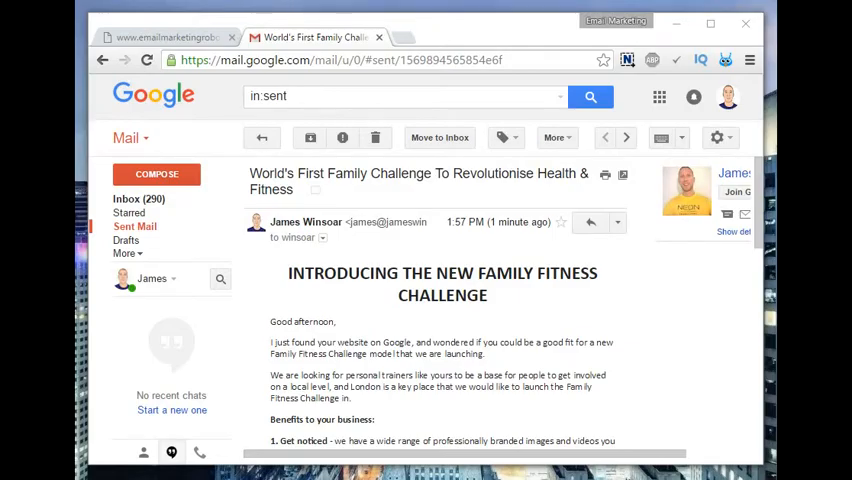
{"action": "scroll", "scroll_direction": "down", "scroll_amount": 3}
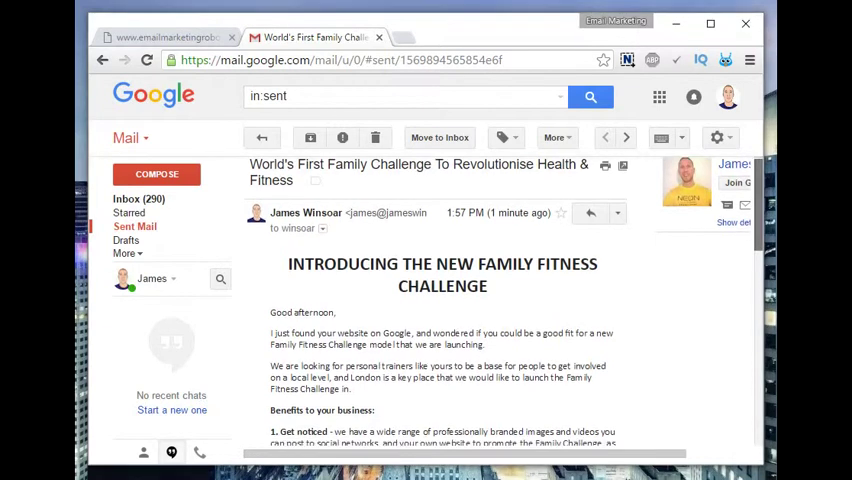
{"action": "scroll", "scroll_direction": "down", "scroll_amount": 3}
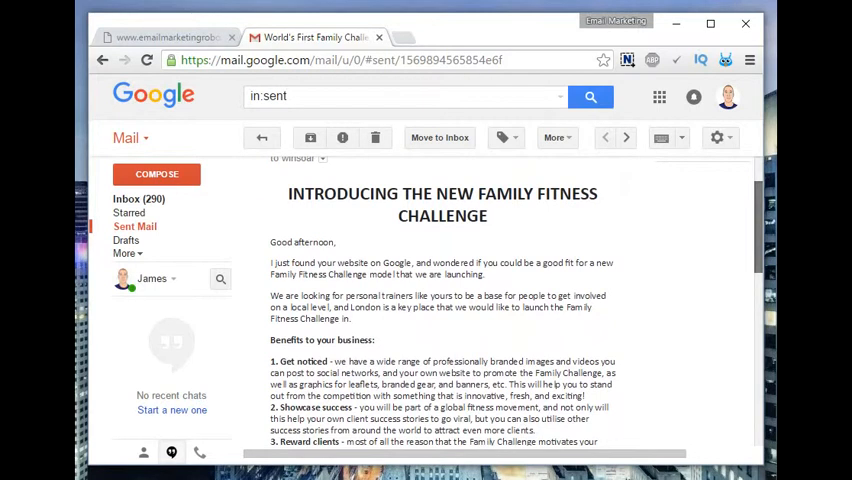
{"action": "scroll", "scroll_direction": "down", "scroll_amount": 3}
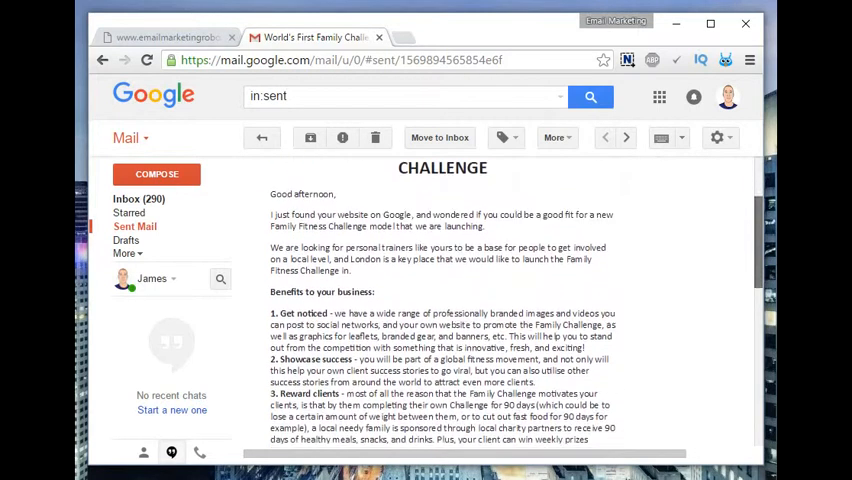
{"action": "scroll", "scroll_direction": "down", "scroll_amount": 3}
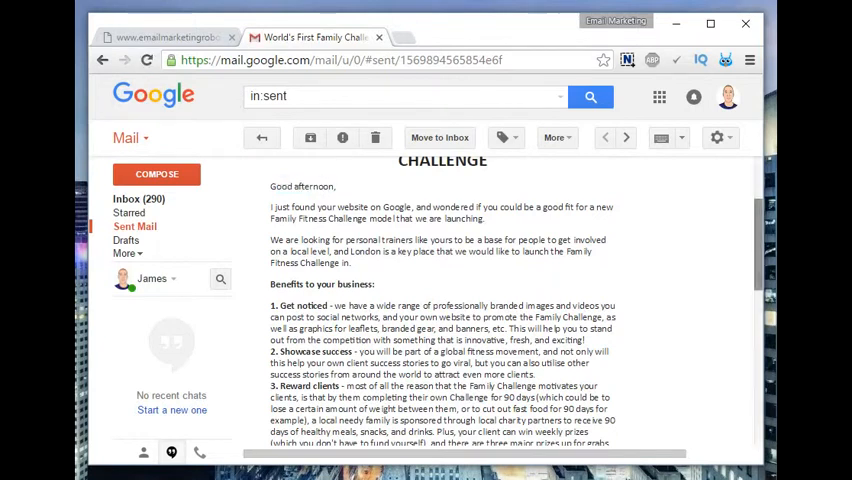
{"action": "scroll", "scroll_direction": "down", "scroll_amount": 3}
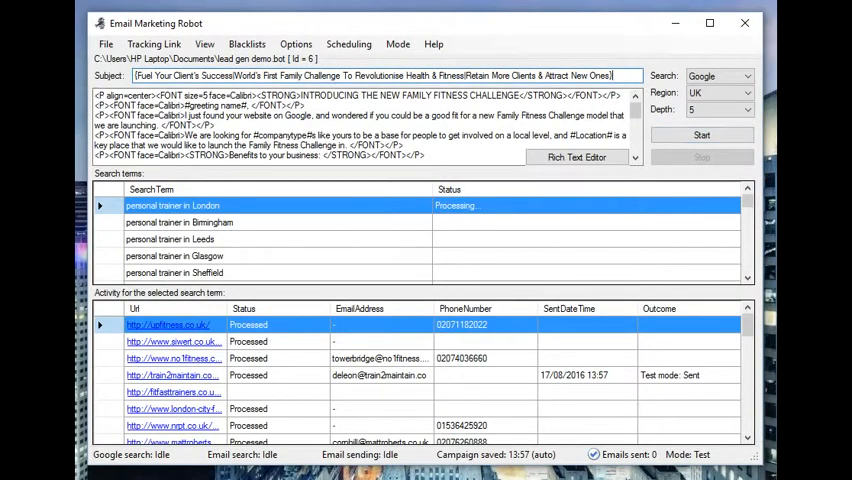
Switch the campaign from the Mode menu to Normal Mode and start it running.
{"action": "left_click", "coordinate": [396, 44]}
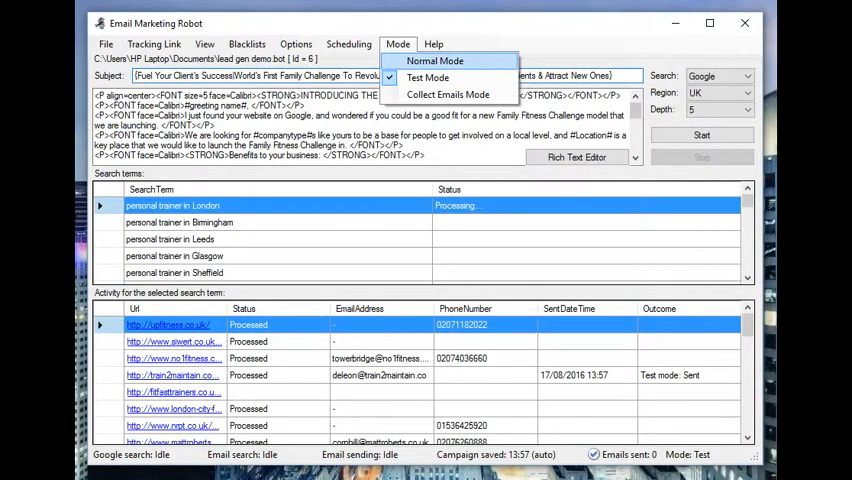
{"action": "mouse_move", "coordinate": [452, 94]}
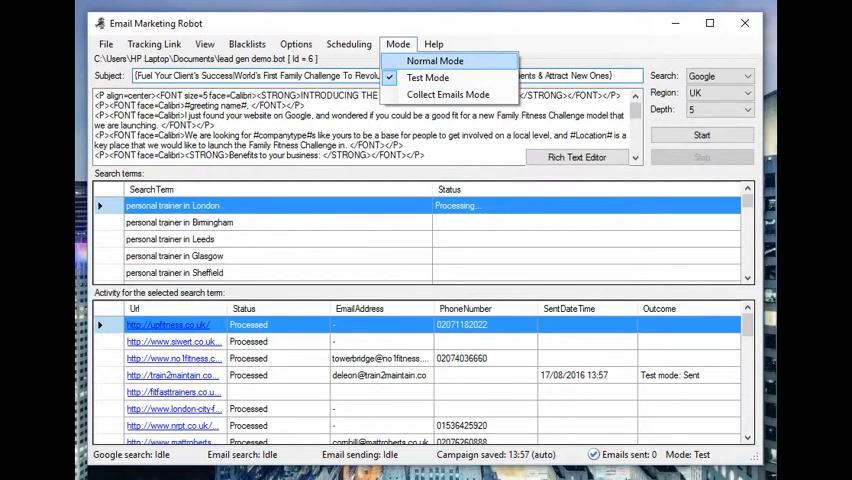
{"action": "left_click", "coordinate": [434, 60]}
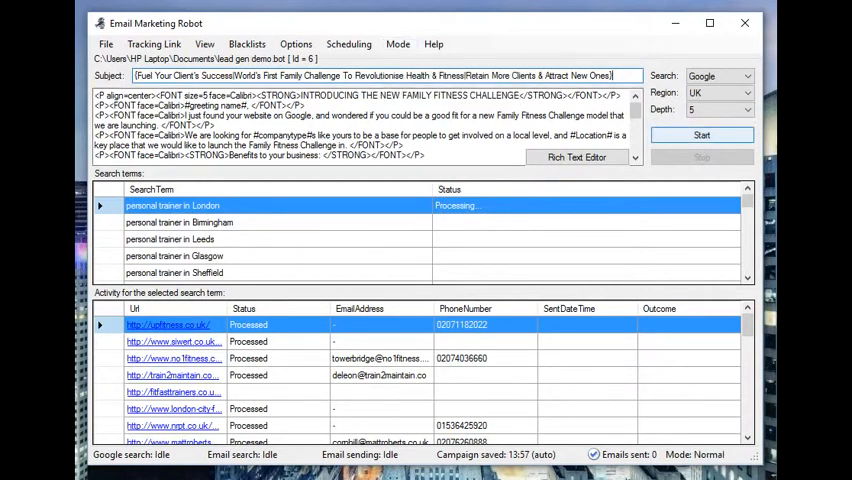
{"action": "left_click", "coordinate": [702, 136]}
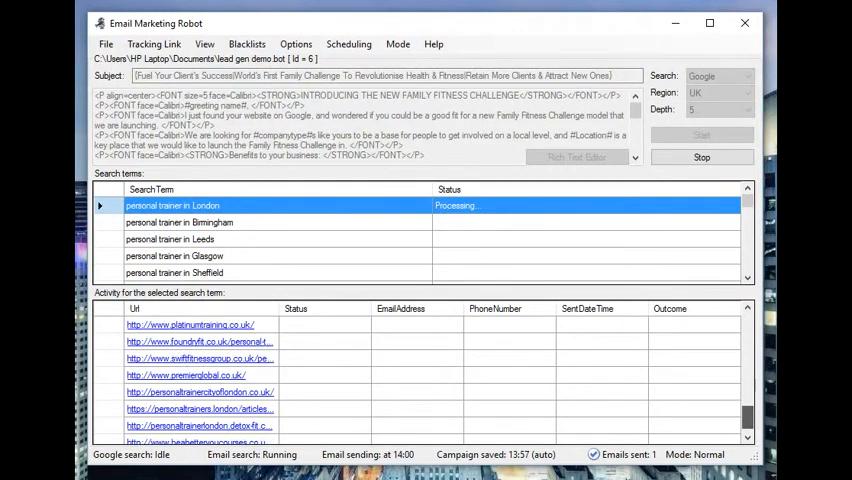
{"action": "scroll", "scroll_direction": "down", "scroll_amount": 3}
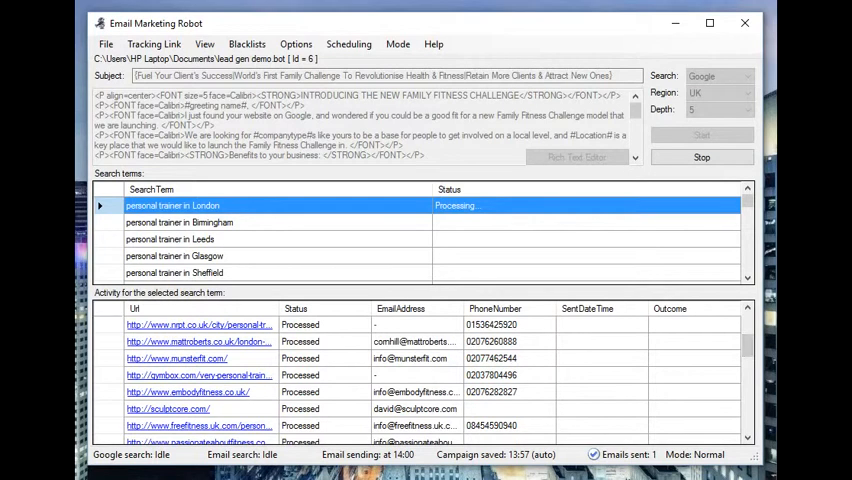
{"action": "scroll", "scroll_direction": "down", "scroll_amount": 3}
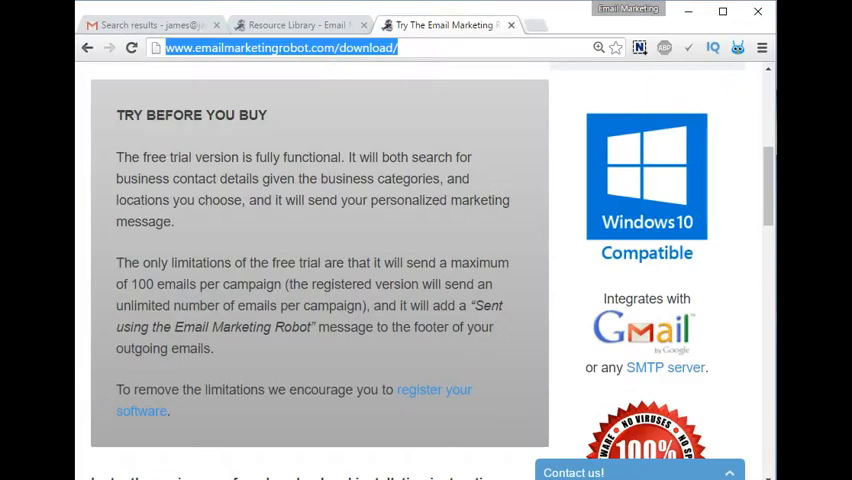
{"action": "left_click", "coordinate": [140, 24]}
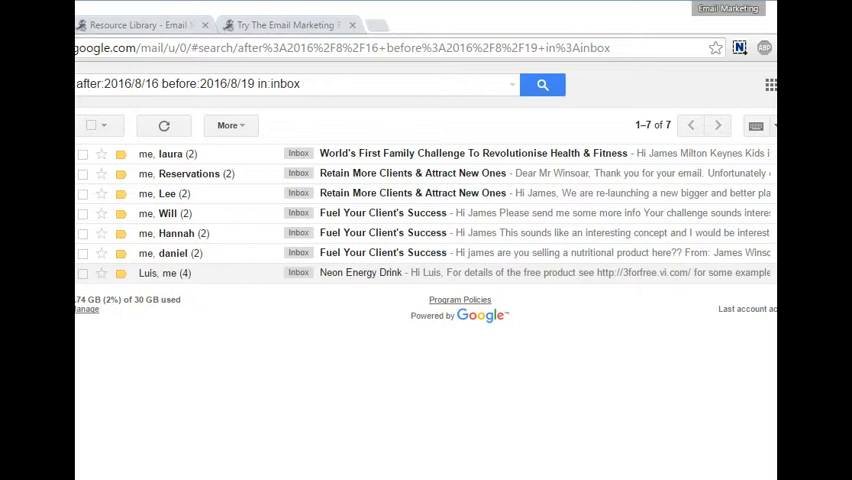
{"action": "mouse_move", "coordinate": [164, 126]}
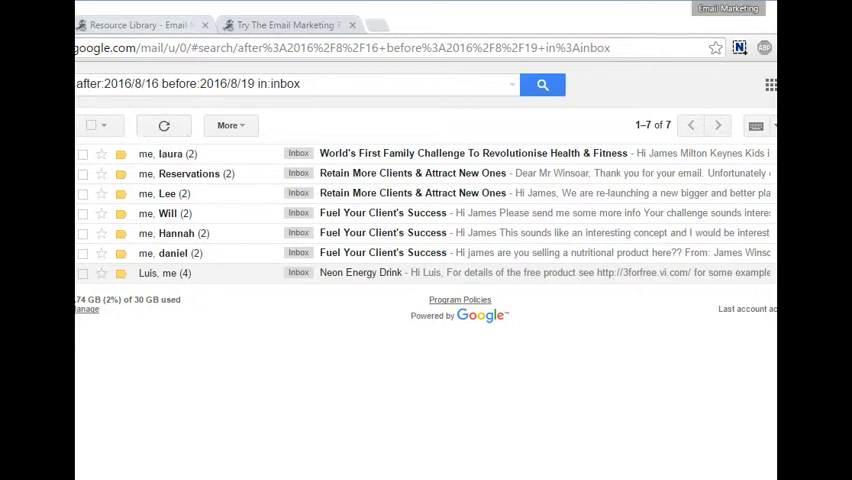
{"action": "left_click", "coordinate": [290, 20]}
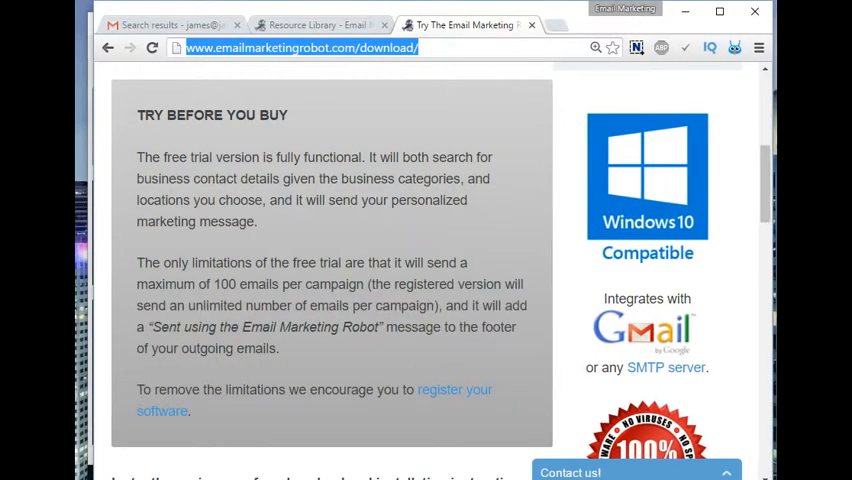
Reach the Resource Library under Learn & Support and scroll through its lists and templates.
{"action": "left_click", "coordinate": [252, 278]}
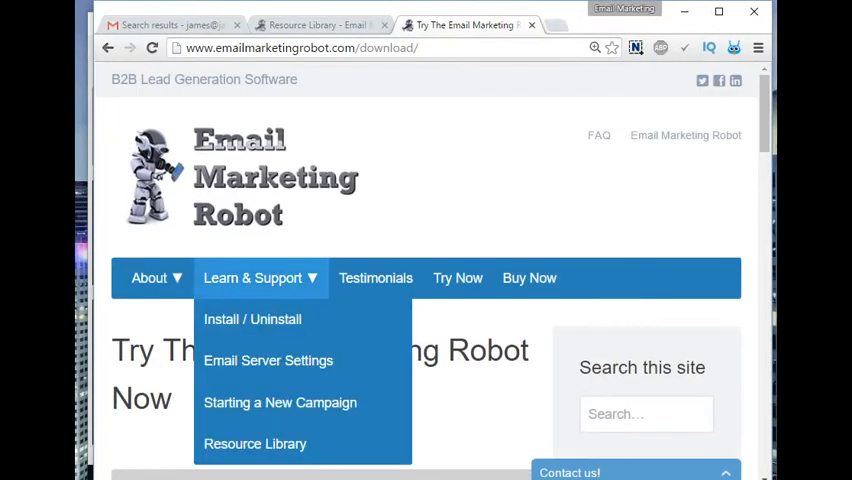
{"action": "left_click", "coordinate": [256, 444]}
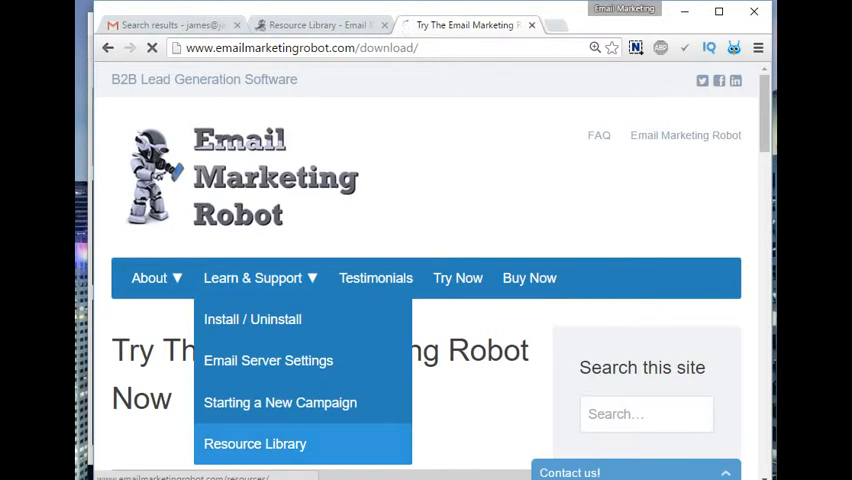
{"action": "left_click", "coordinate": [256, 444]}
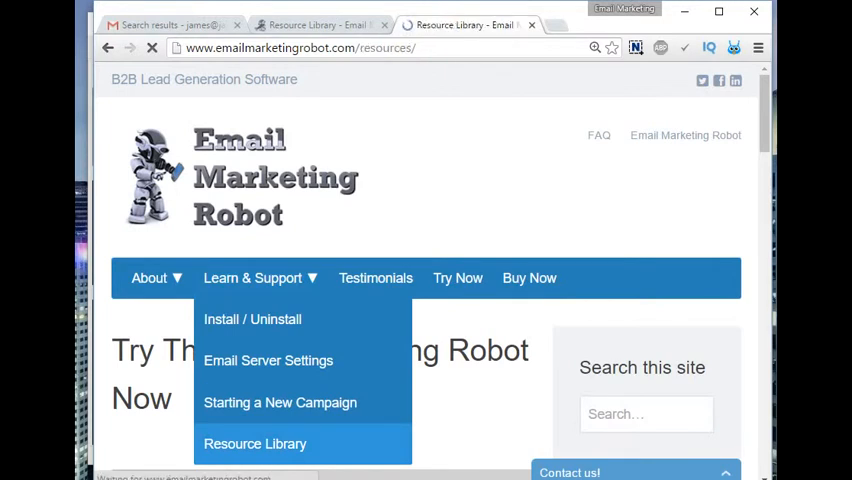
{"action": "left_click", "coordinate": [256, 444]}
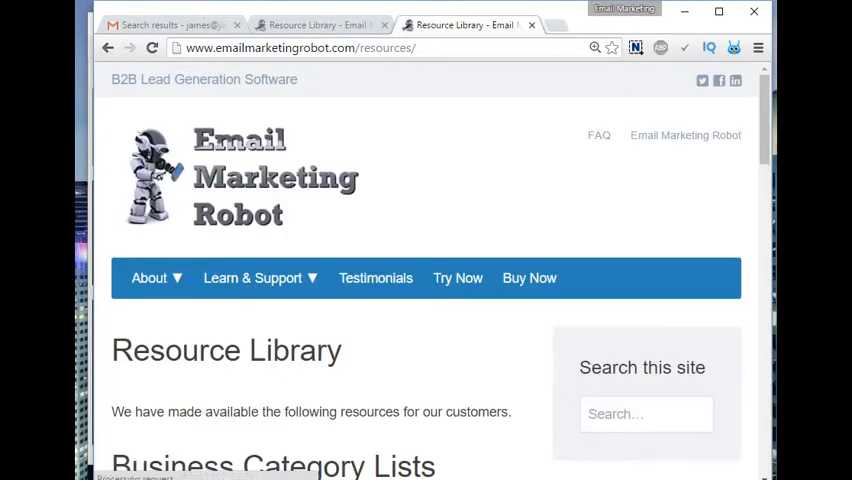
{"action": "scroll", "scroll_direction": "down", "scroll_amount": 3}
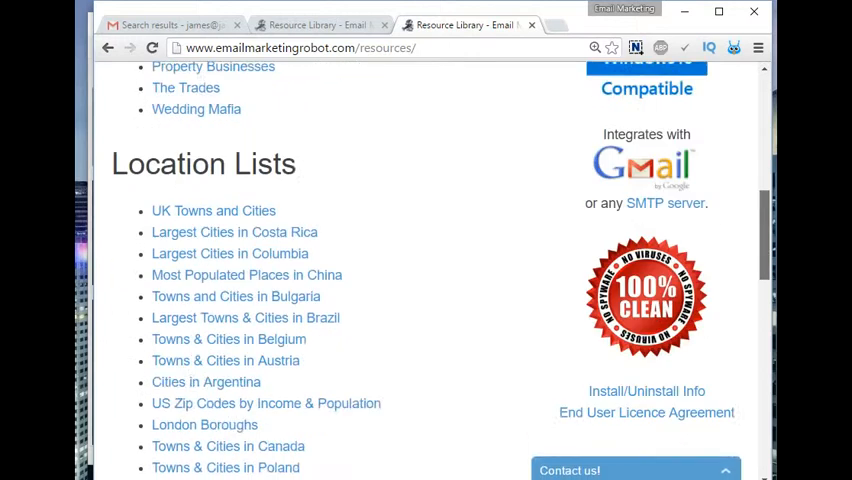
{"action": "scroll", "scroll_direction": "down", "scroll_amount": 3}
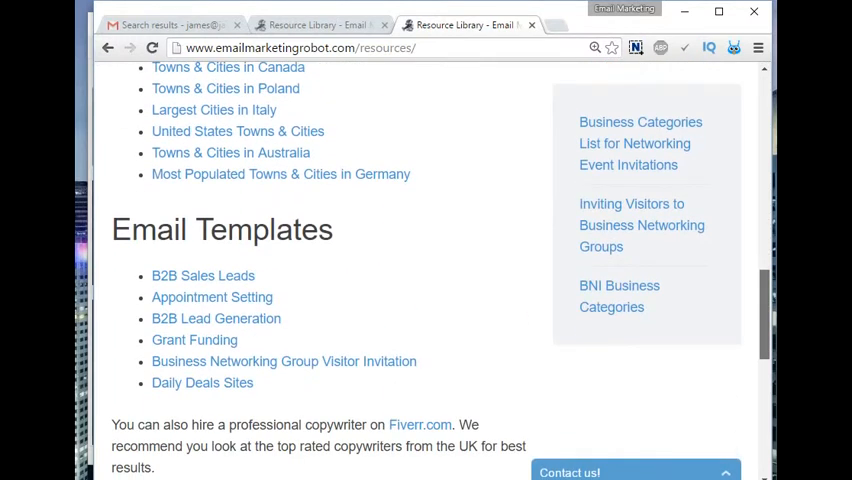
{"action": "scroll", "scroll_direction": "up", "scroll_amount": 3}
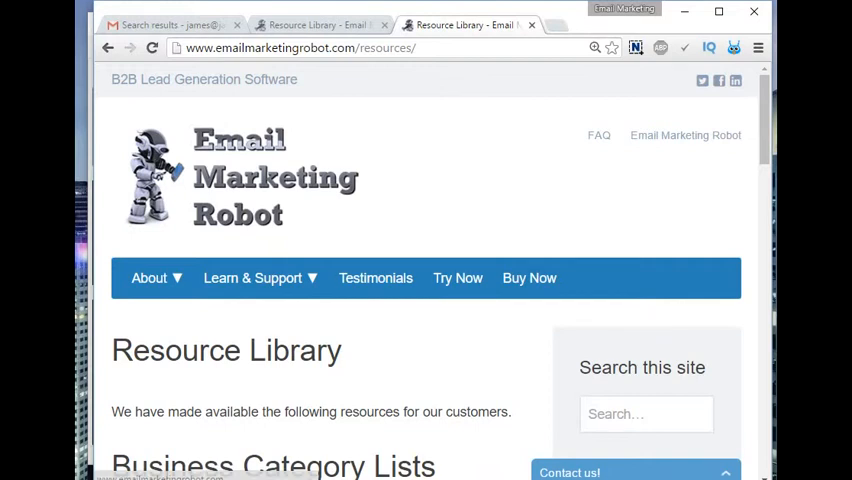
{"action": "mouse_move", "coordinate": [528, 276]}
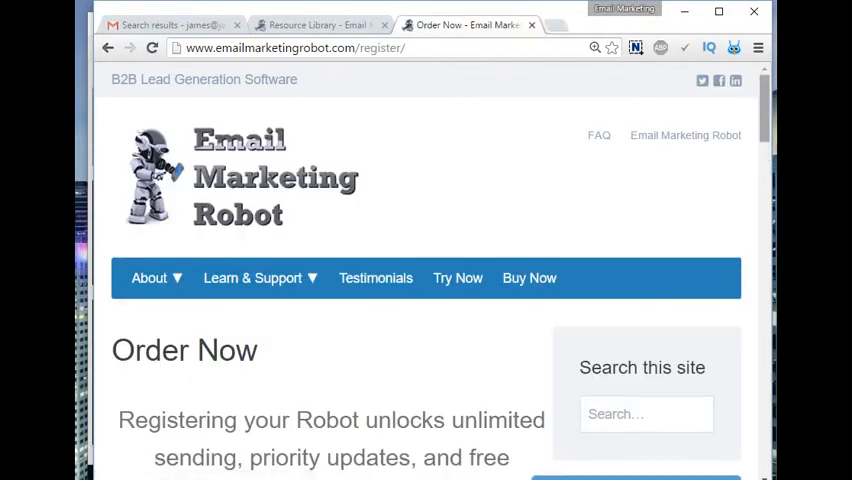
Scroll down the Order Now page to read the registration benefits.
{"action": "scroll", "scroll_direction": "down", "scroll_amount": 3}
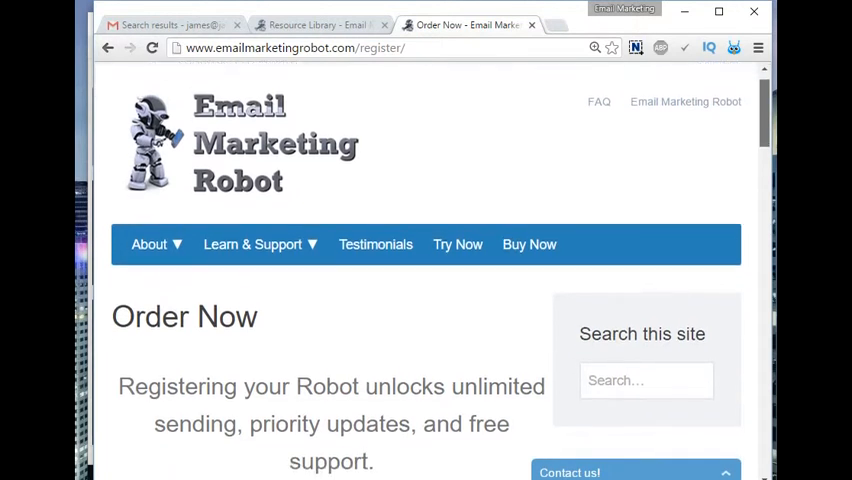
{"action": "scroll", "scroll_direction": "down", "scroll_amount": 3}
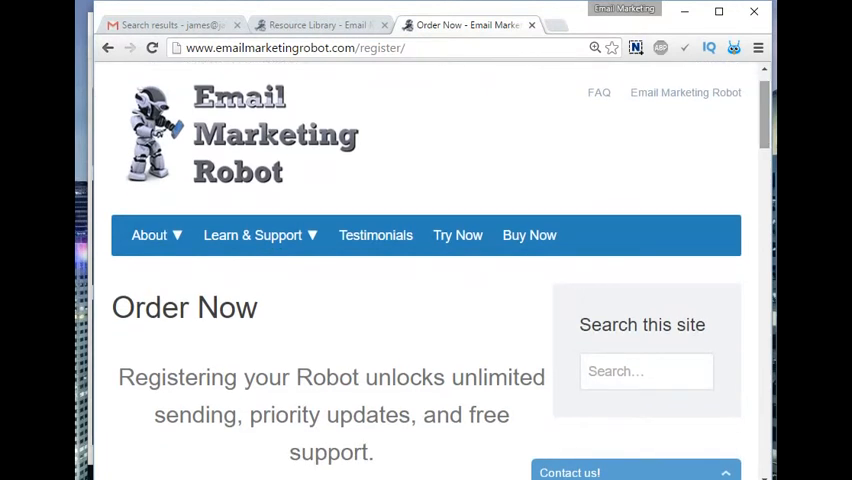